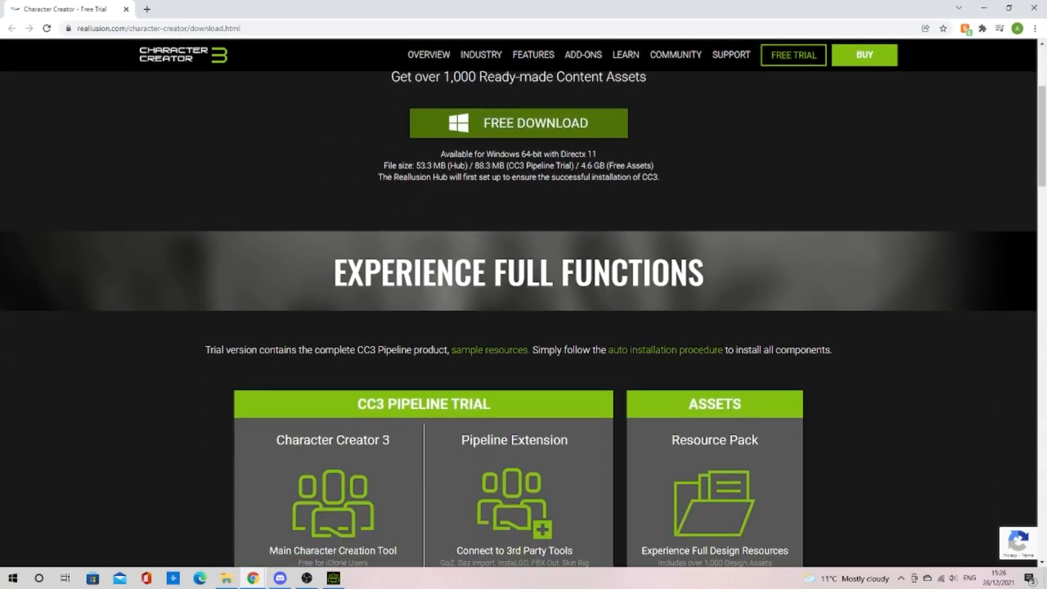
Step: Heal a blemish on the forehead of the front face photo with Spot Healing
scroll("down", 3)
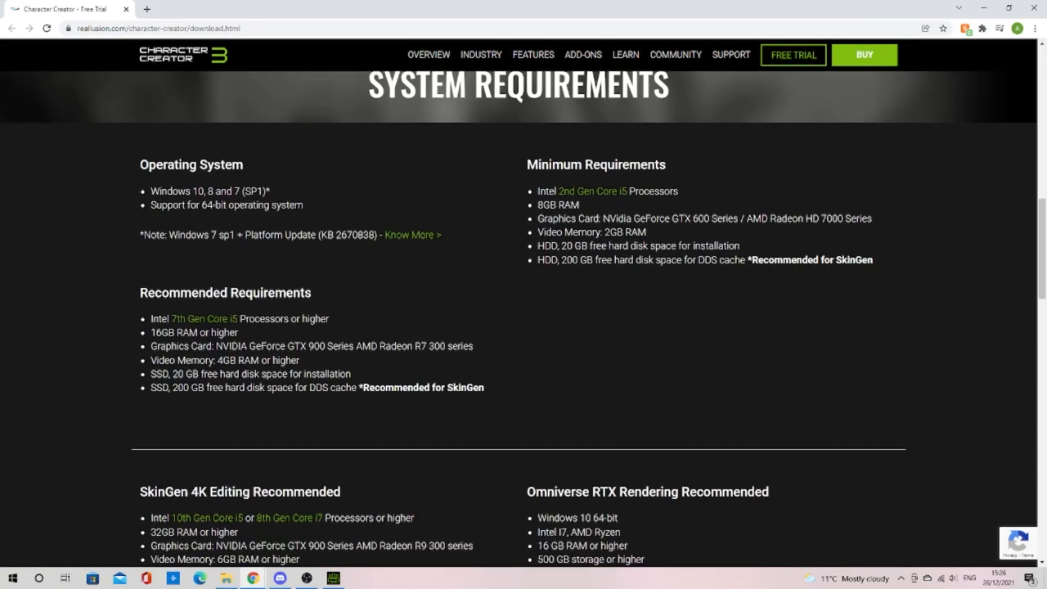
scroll("down", 3)
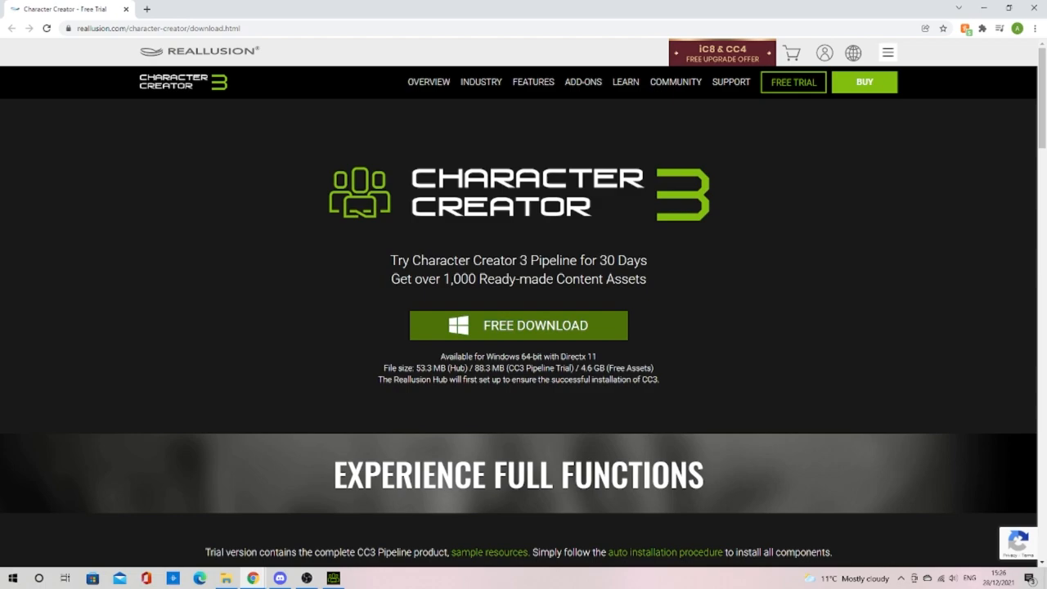
scroll("down", 3)
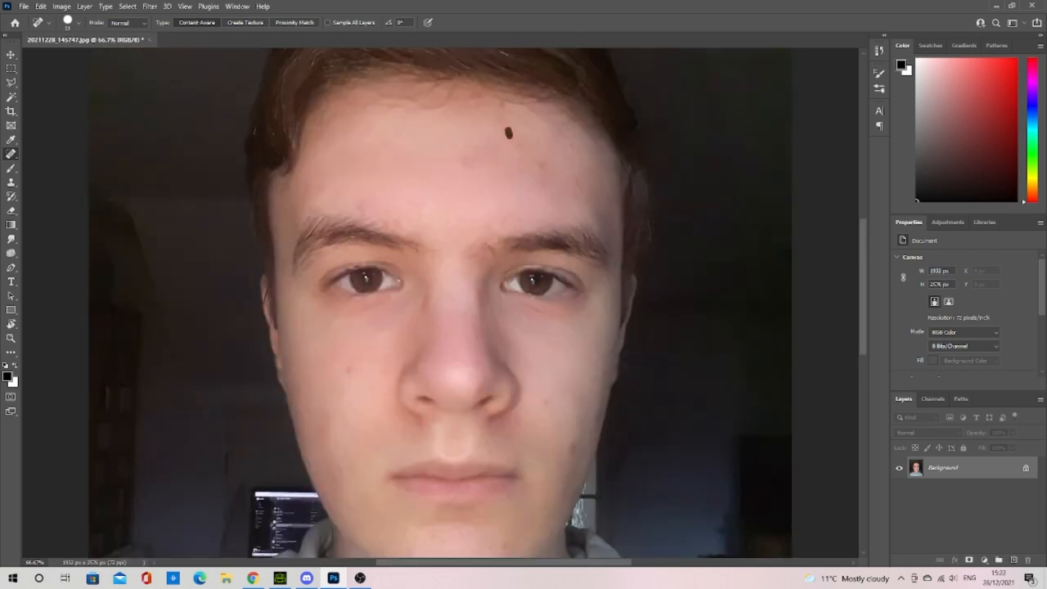
left_click(505, 132)
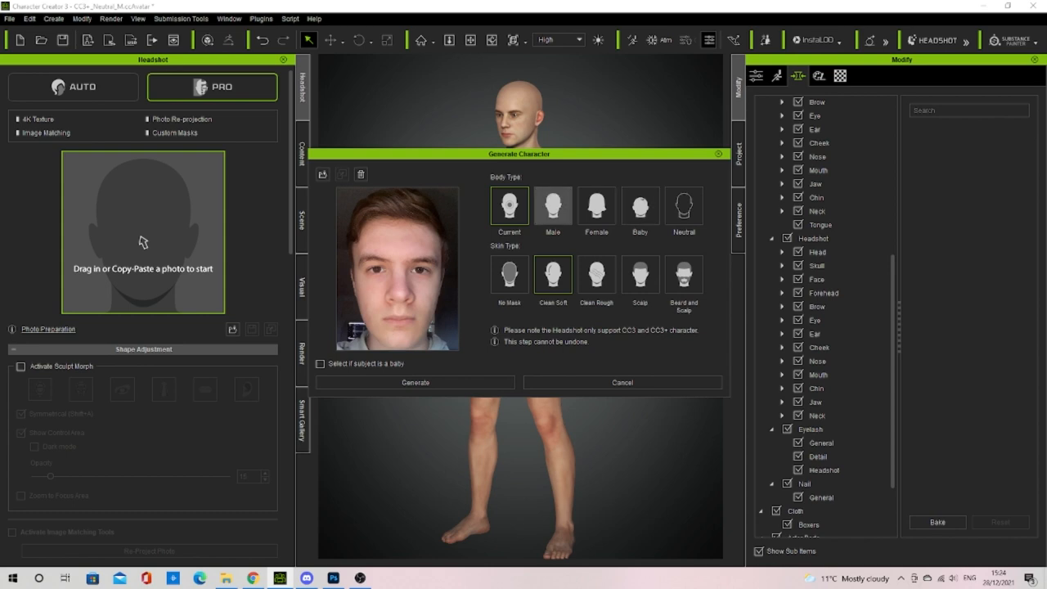
Step: Choose the Male body type and generate the head from the front photo
left_click(552, 207)
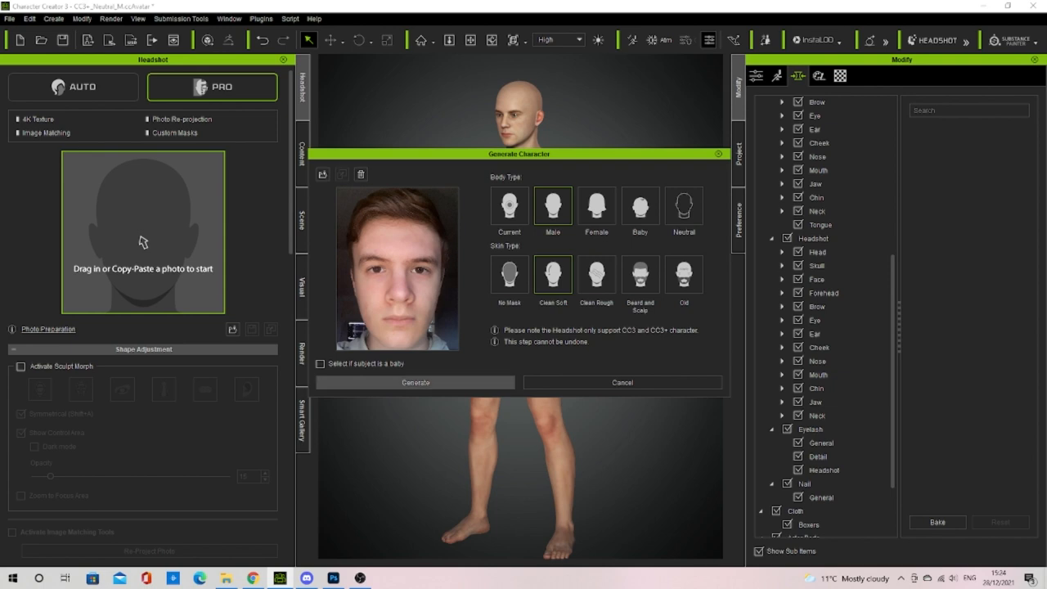
left_click(414, 381)
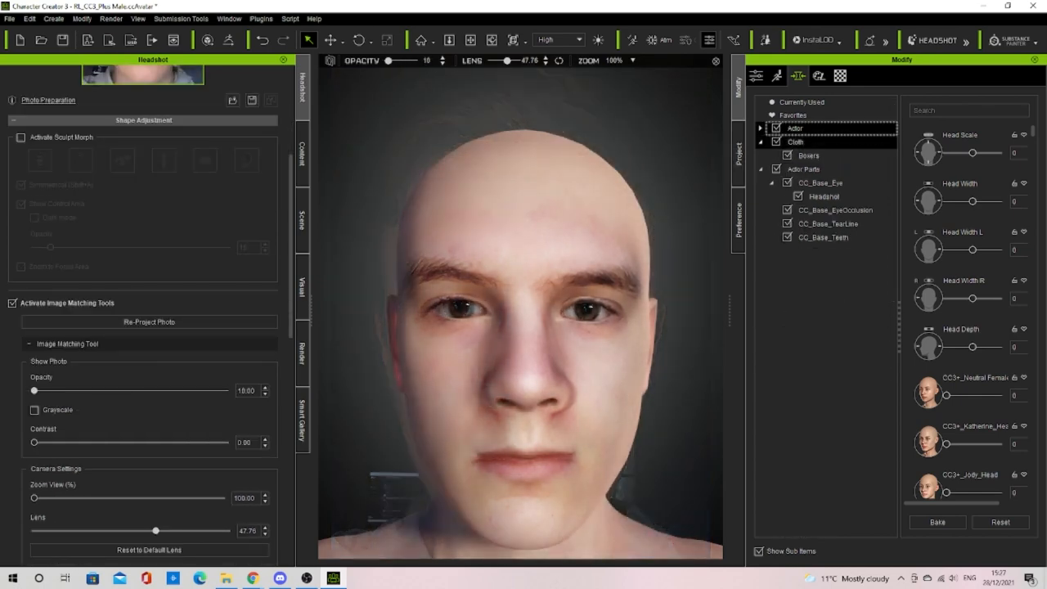
Step: Adjust the Brow morphs, fading the front photo overlay to compare
left_click(773, 75)
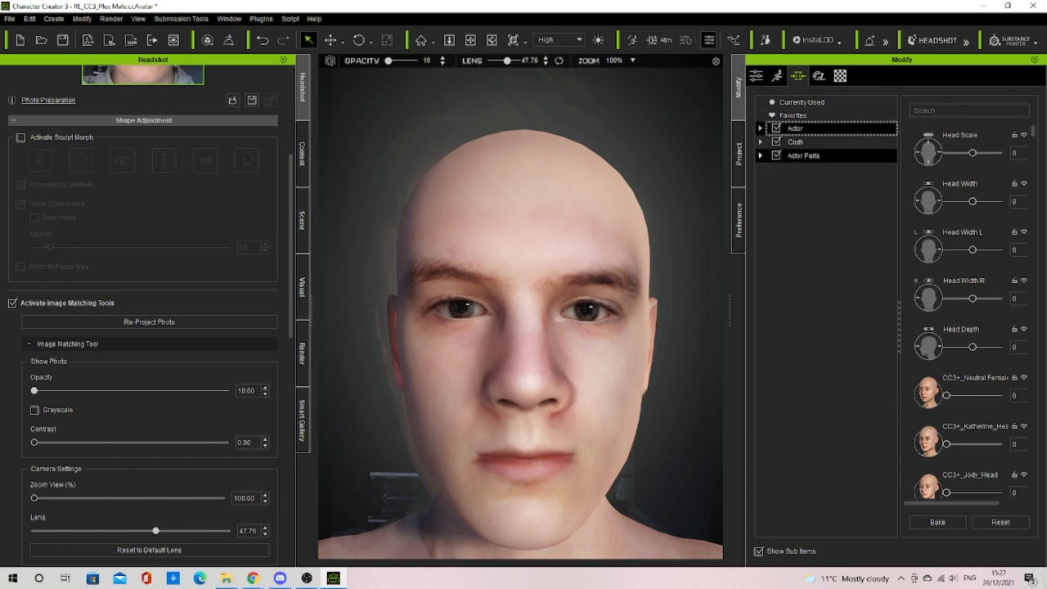
left_click(761, 127)
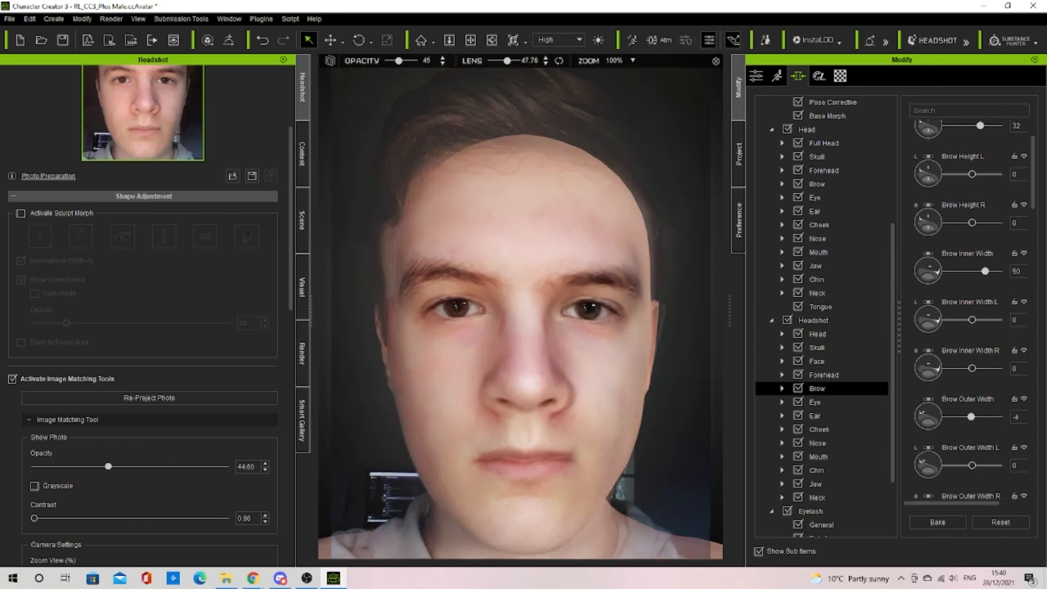
left_click_drag(107, 466, 77, 466)
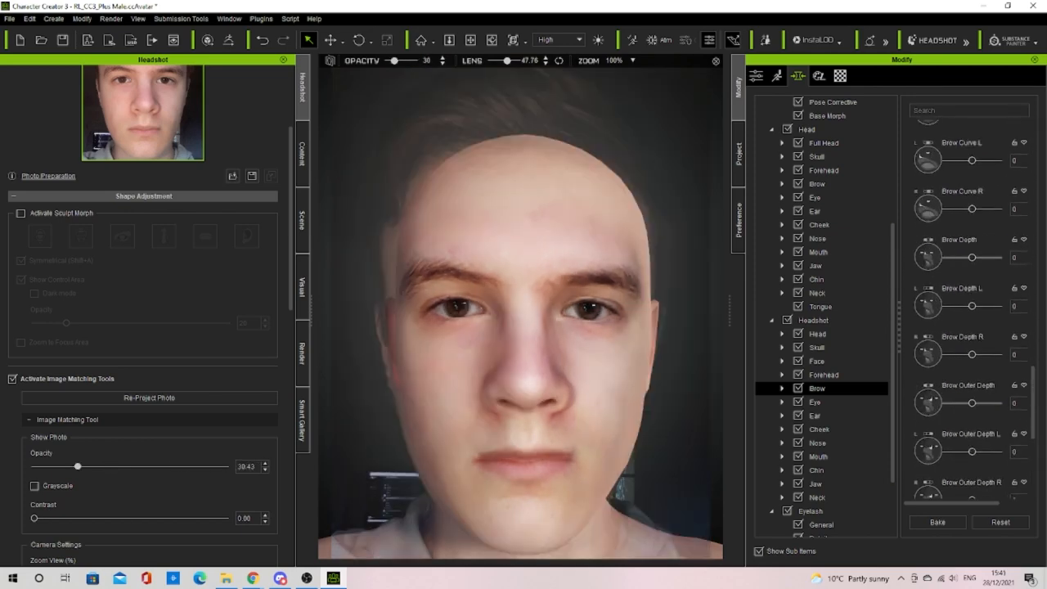
left_click(816, 402)
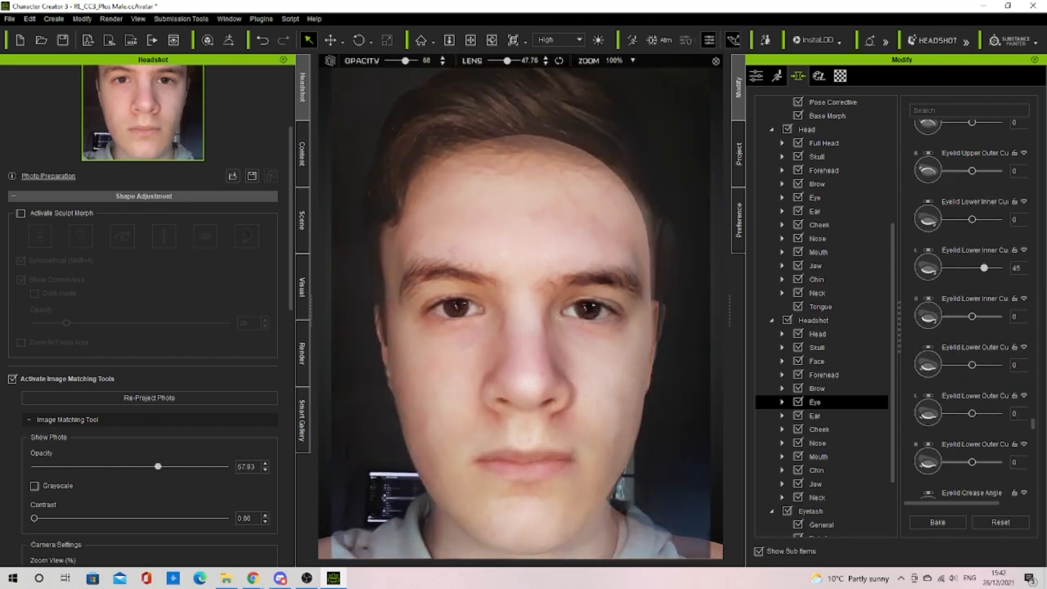
Step: Fade the photo overlay further and adjust the Eye and Ear morphs
left_click_drag(157, 466, 128, 466)
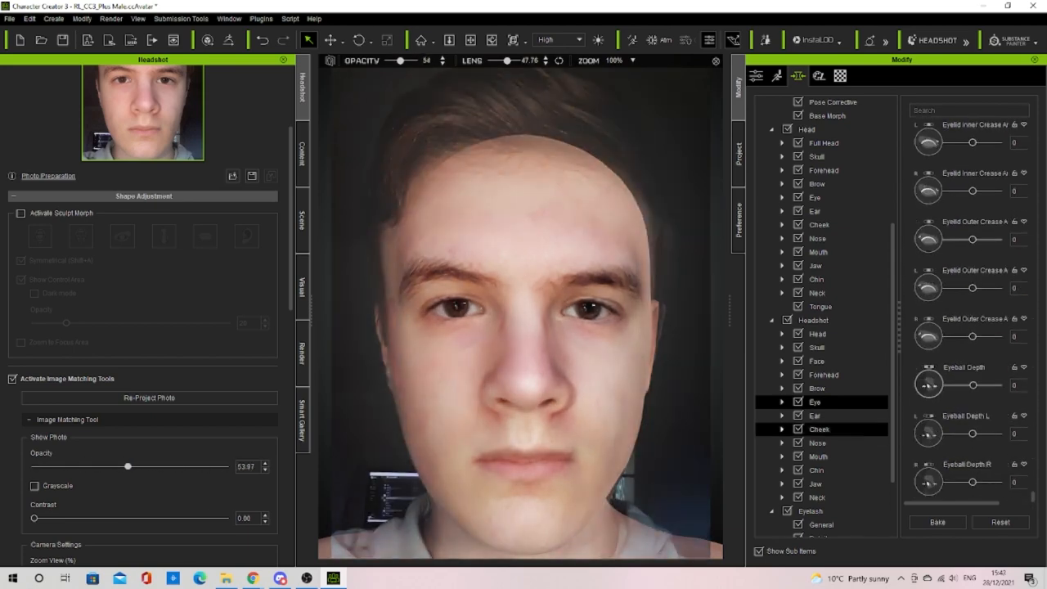
left_click(783, 402)
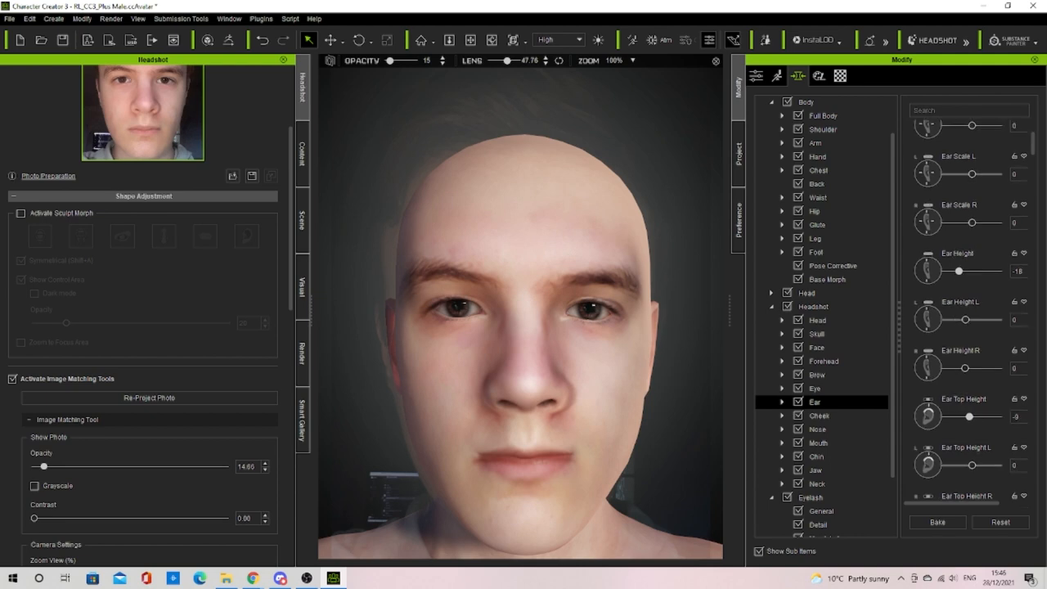
scroll("down", 3)
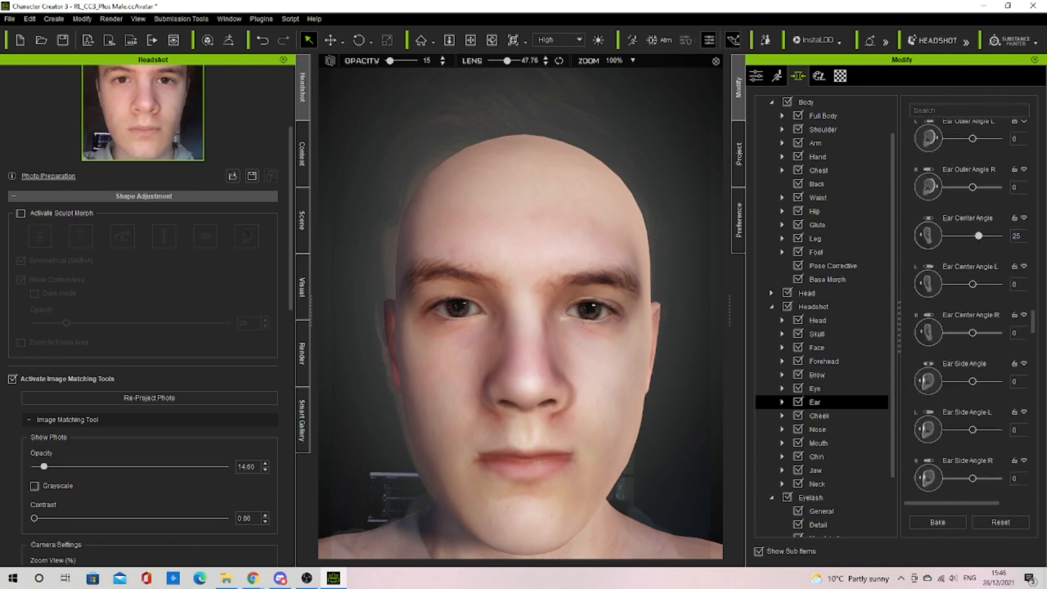
left_click(817, 414)
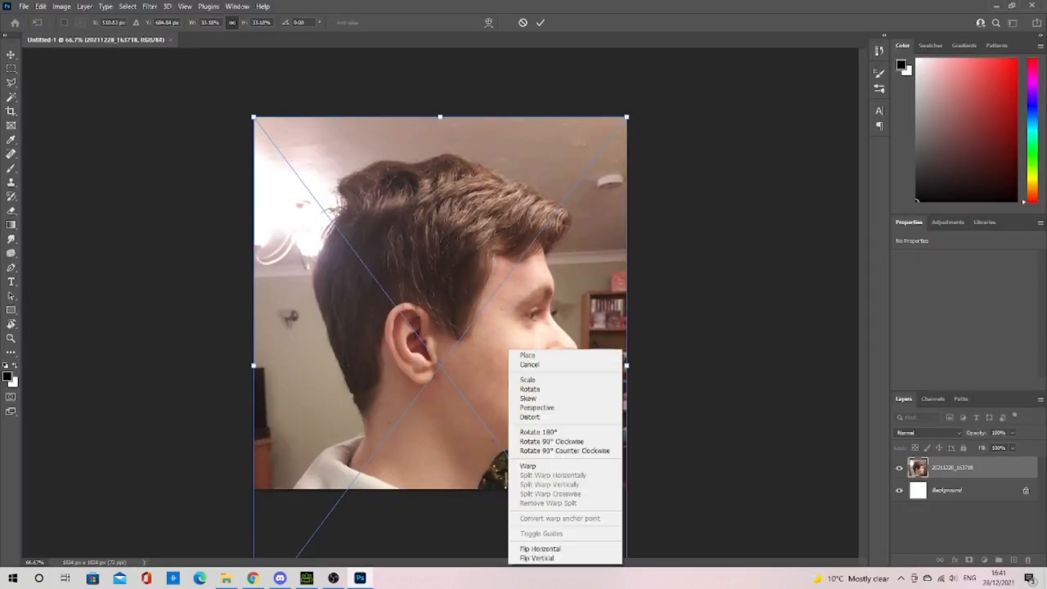
mouse_move(564, 450)
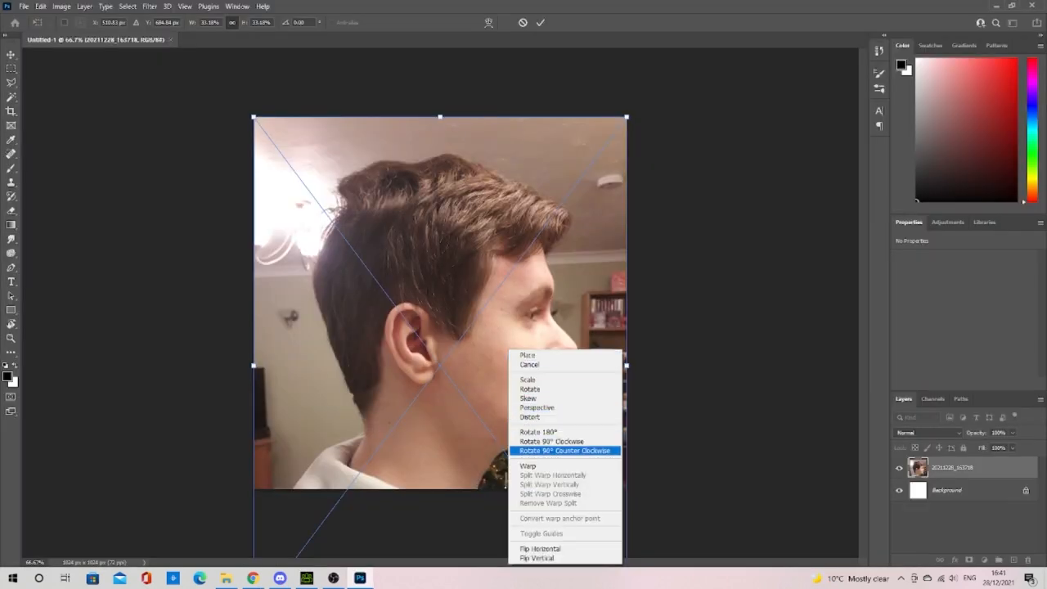
Step: Rotate the side-profile photo 90° counter-clockwise in Free Transform
left_click(540, 441)
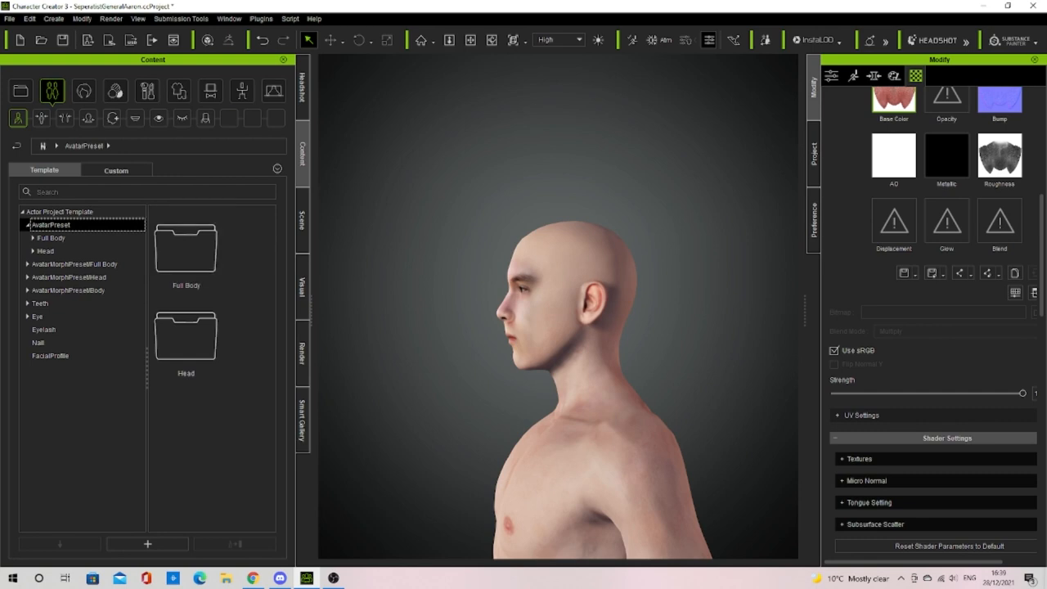
Step: Apply the Ref Cam Male L headshot reference camera from the Stage presets
left_click(270, 91)
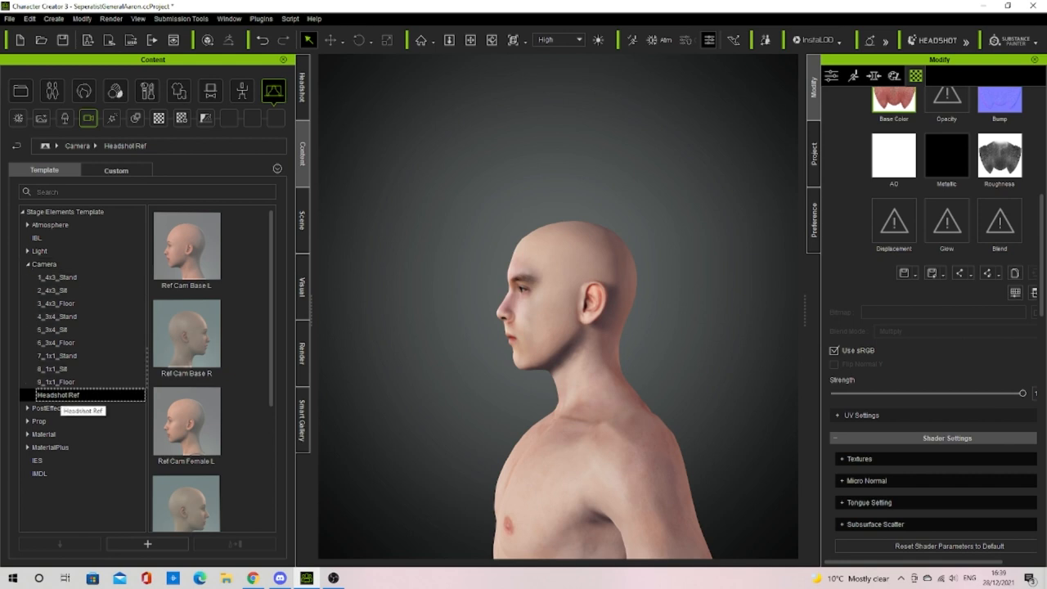
scroll("down", 3)
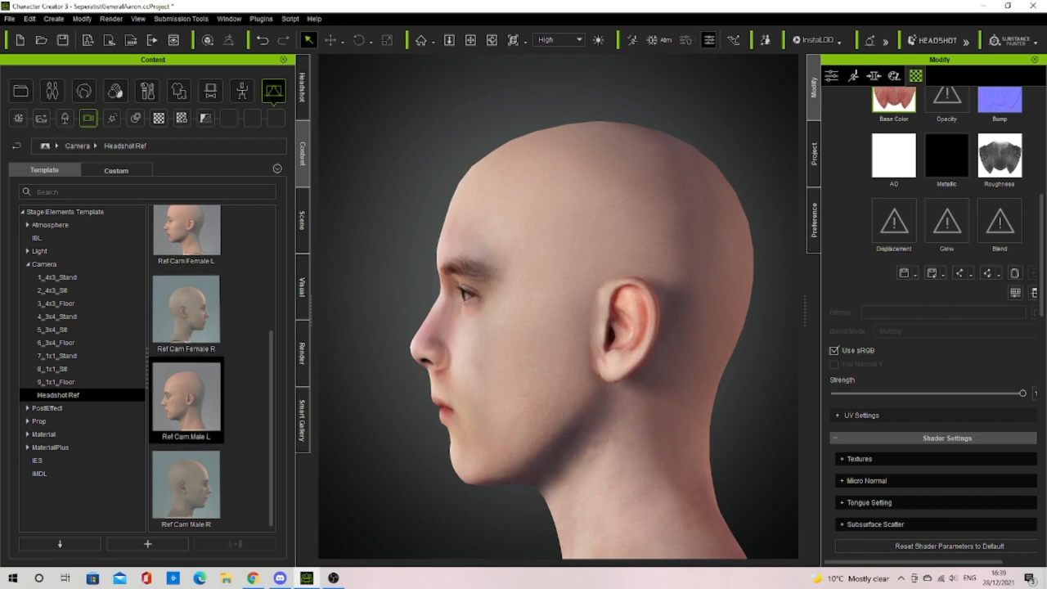
left_click(27, 421)
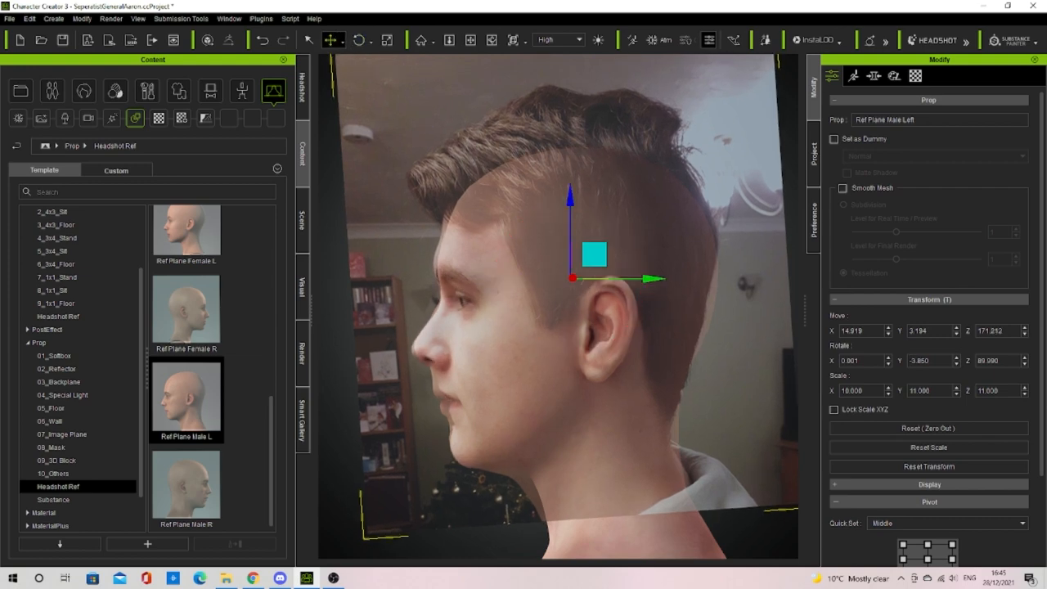
Step: Lower the side reference plane's material Opacity to 30
left_click(872, 74)
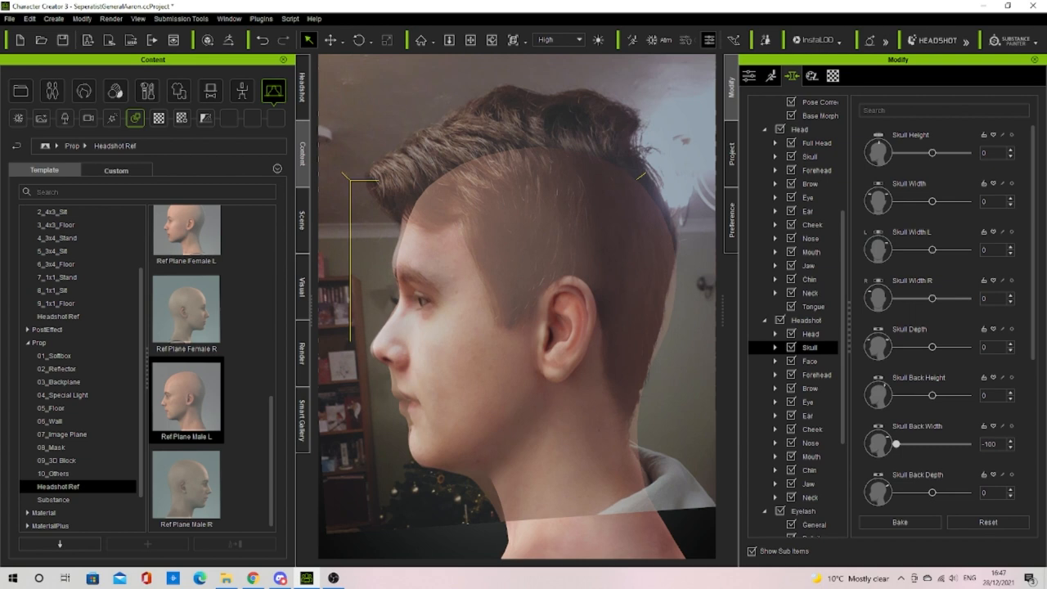
left_click(844, 76)
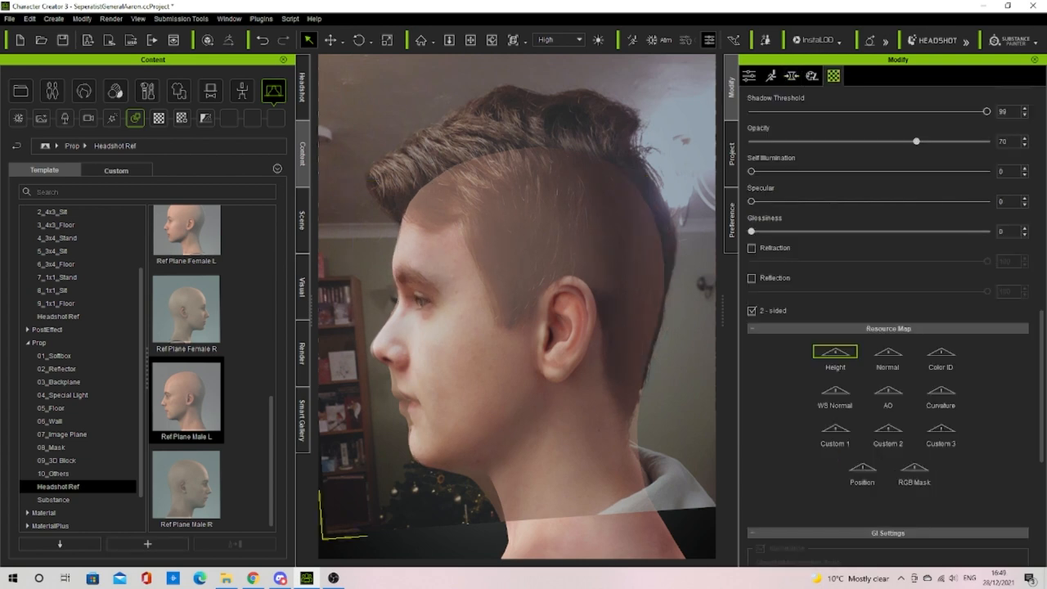
left_click_drag(916, 141, 821, 140)
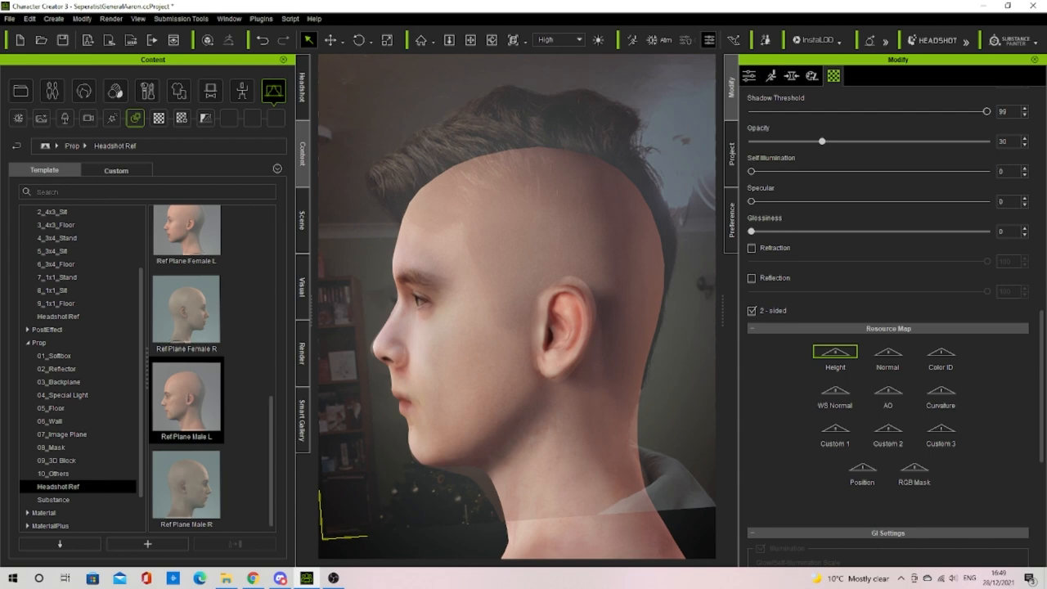
left_click(798, 76)
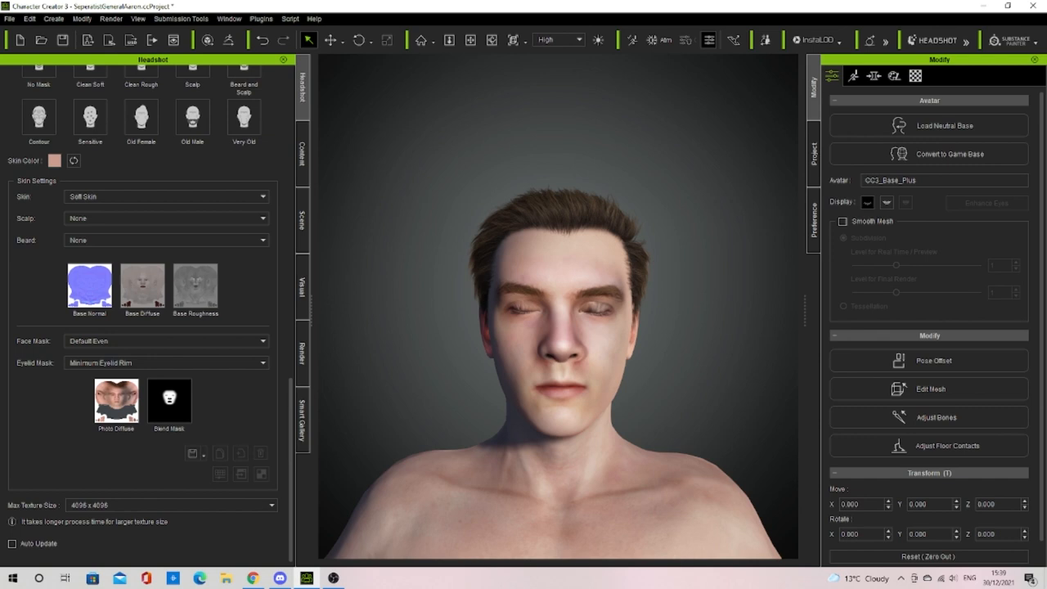
Step: Switch the eyelid mask to Medium Upper Eyelid Fill and update the skin texture
left_click(163, 362)
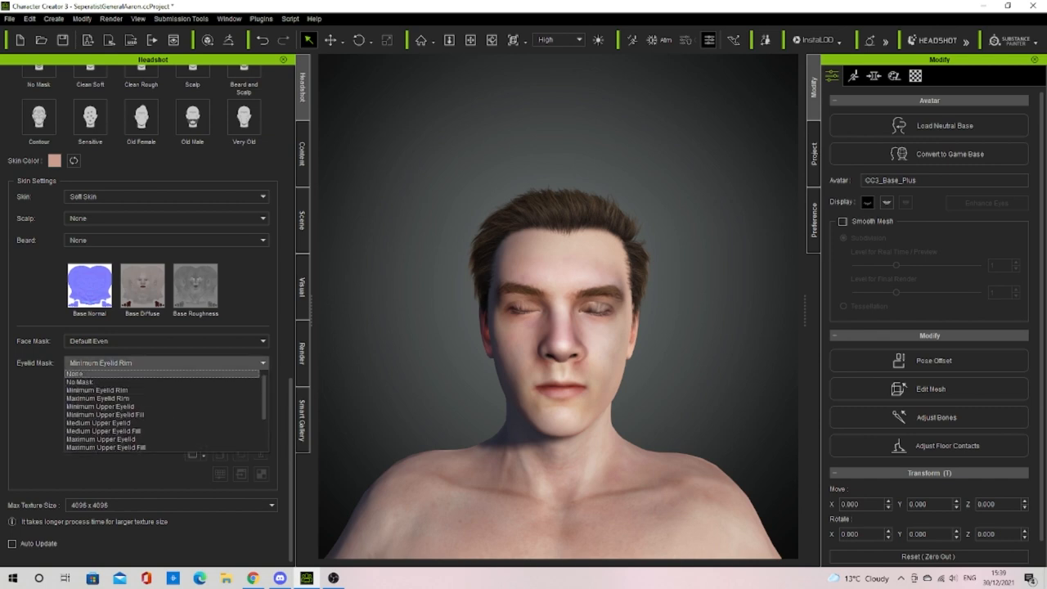
left_click(103, 431)
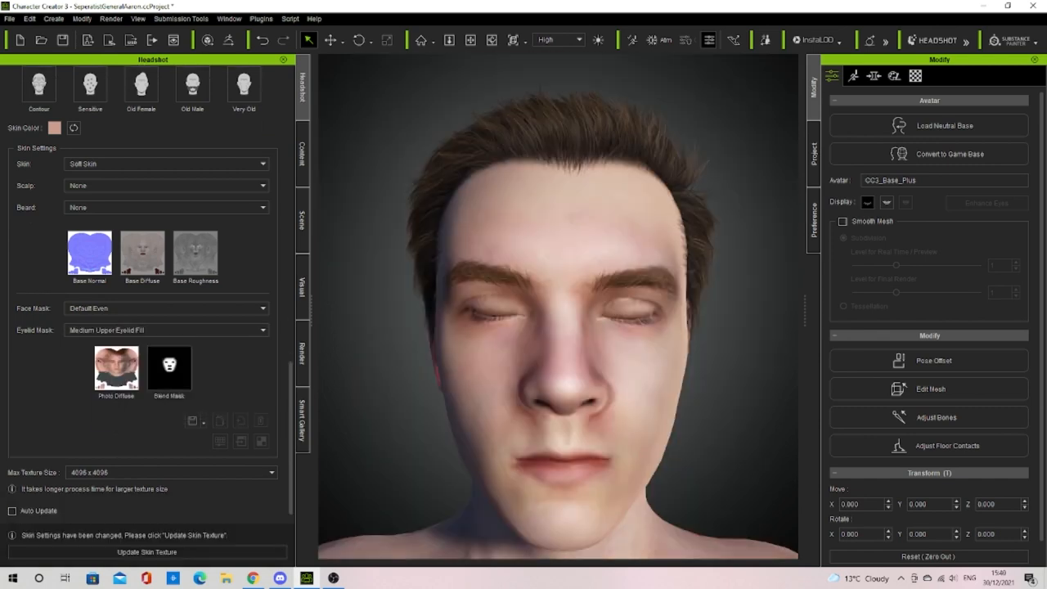
left_click(147, 552)
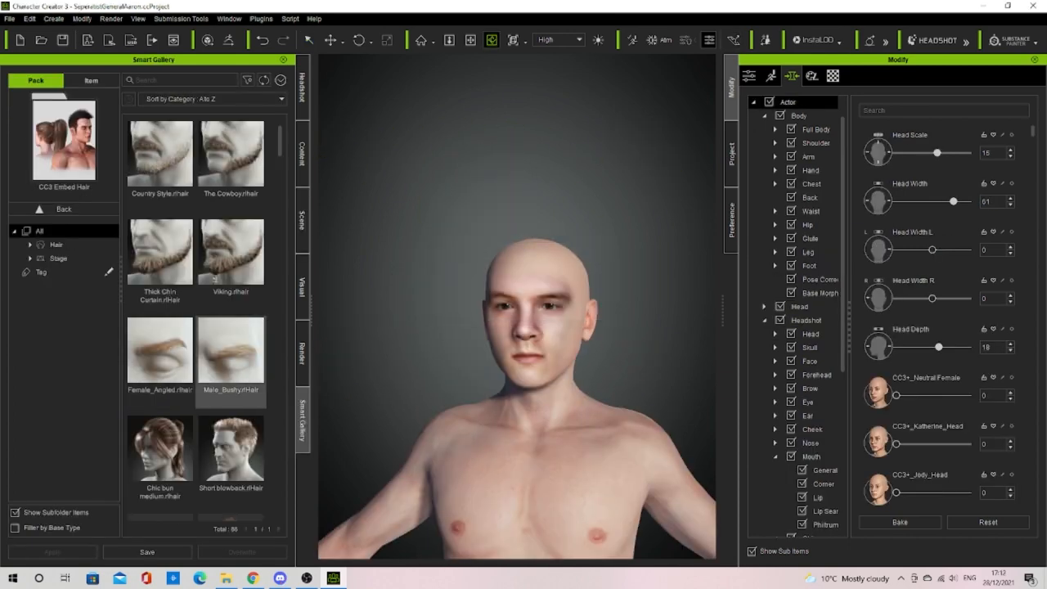
Step: Apply Female_Angled.rlHair eyebrows from CC3 Embed Hair
double_click(160, 356)
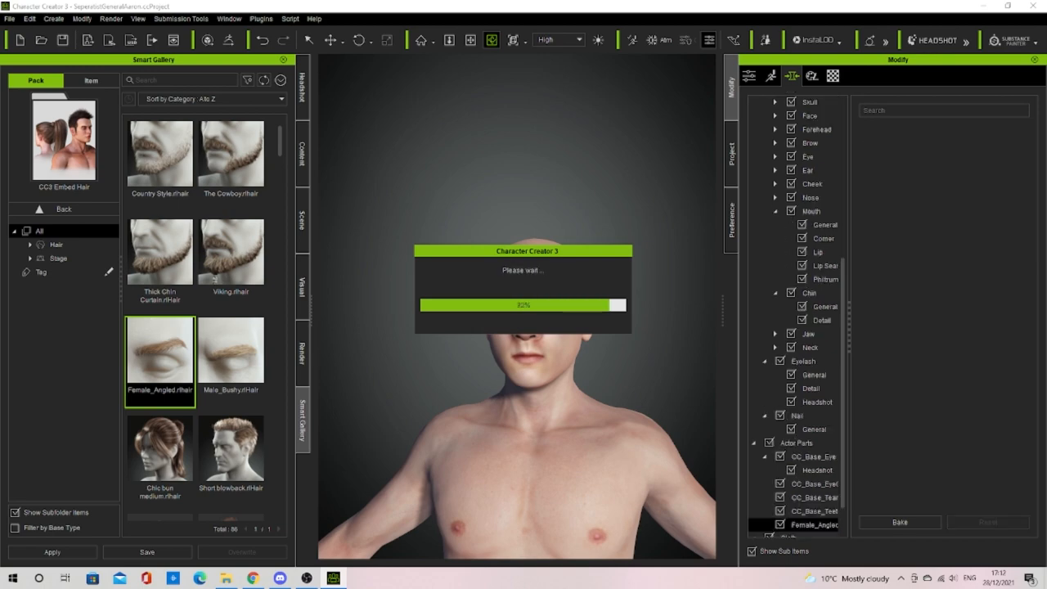